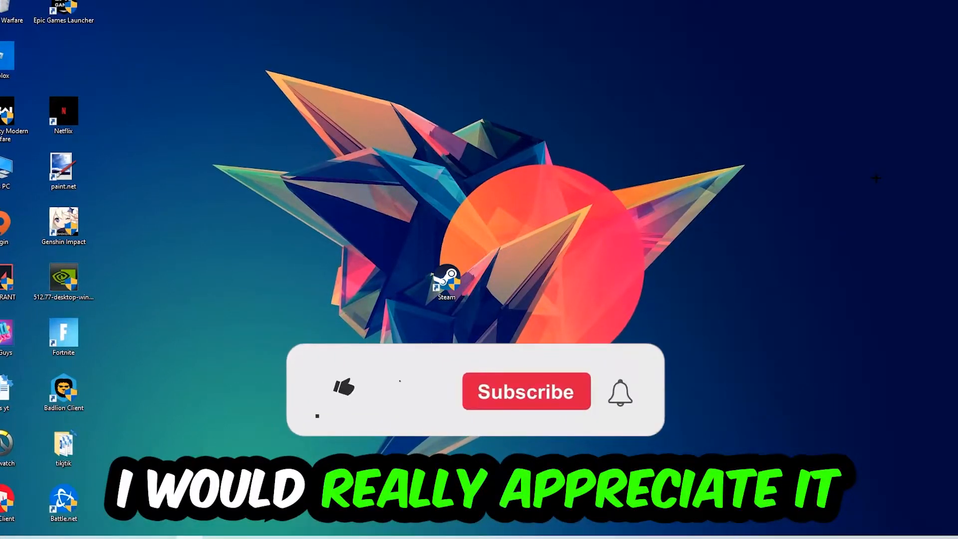
Launch Command Prompt by entering cmd in the Run box (Win+R).
left_click(342, 391)
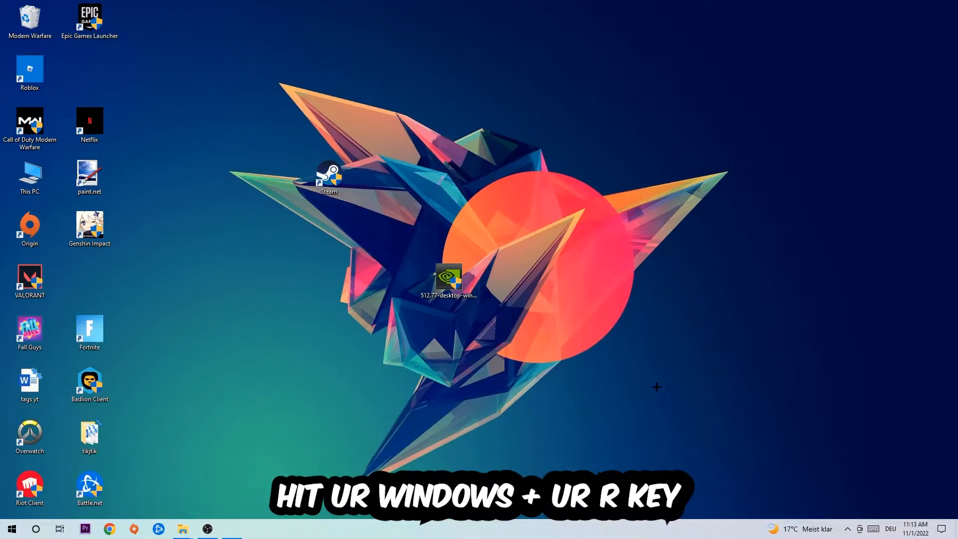
key("Win+r")
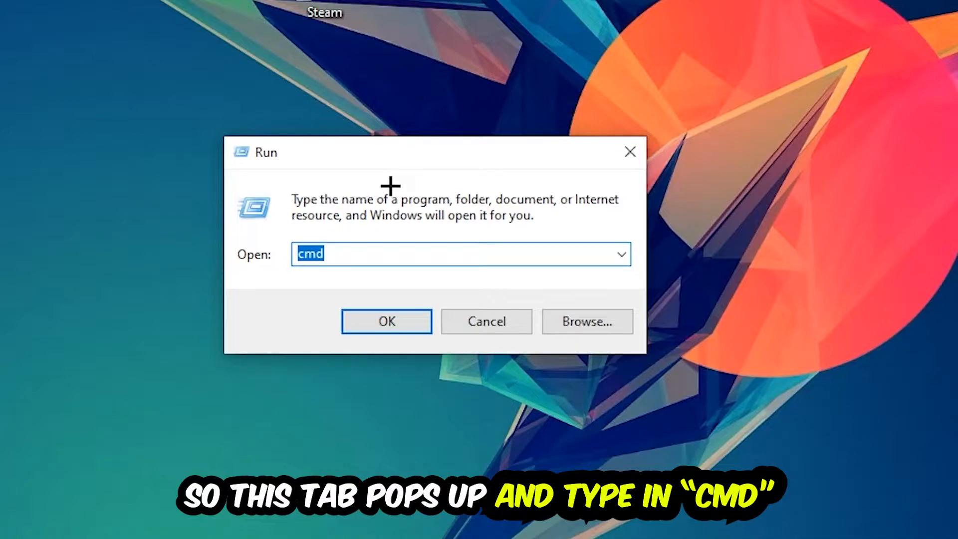
left_click(386, 321)
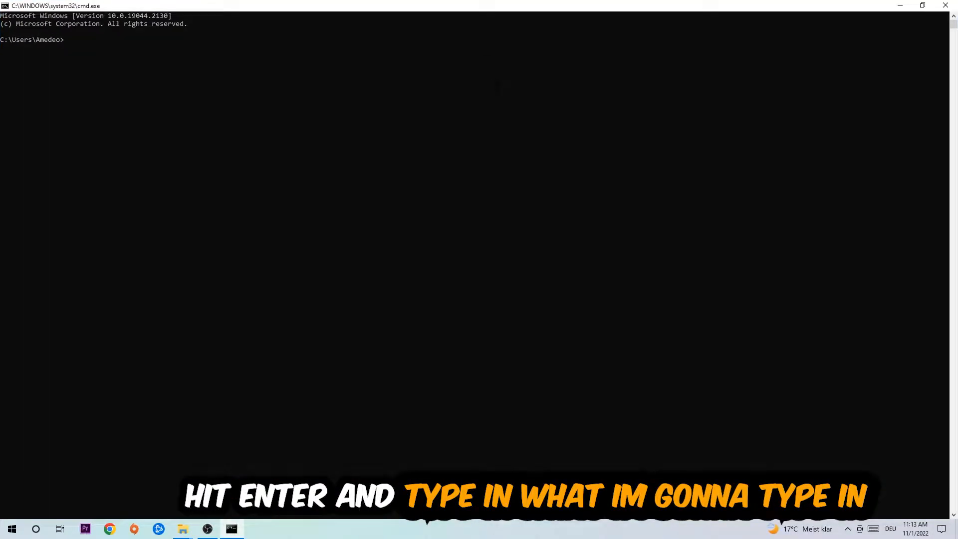
Enter the ipconfig /flushdns command to clear the DNS cache.
type("ip")
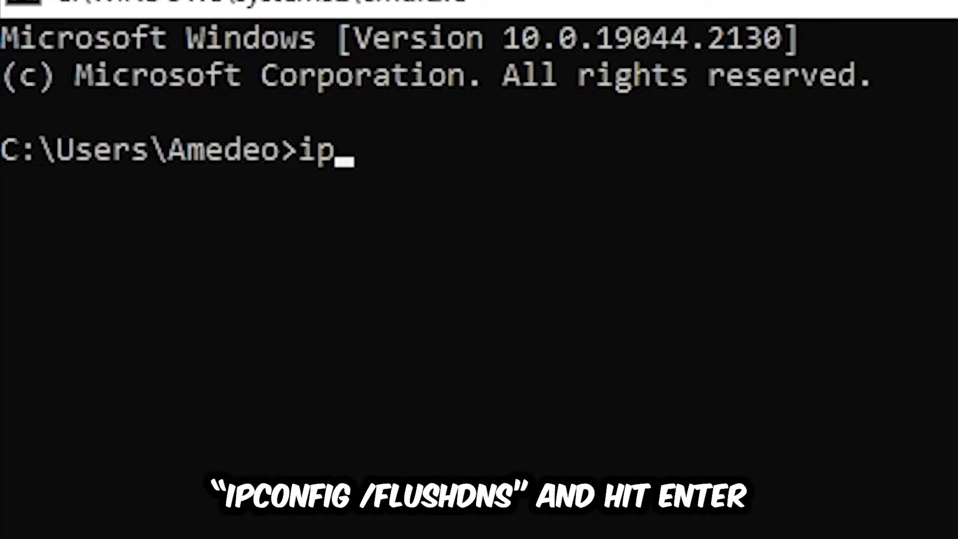
type("config")
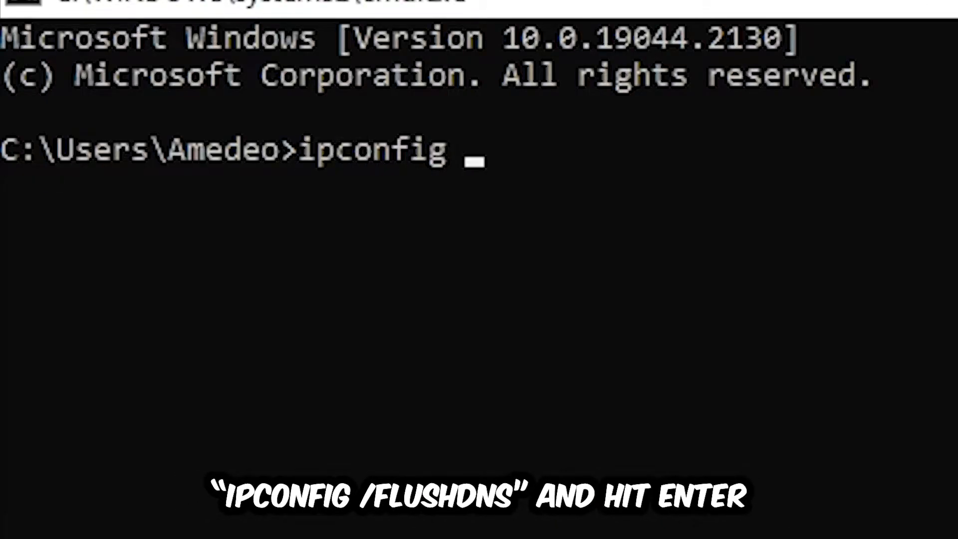
type("/f")
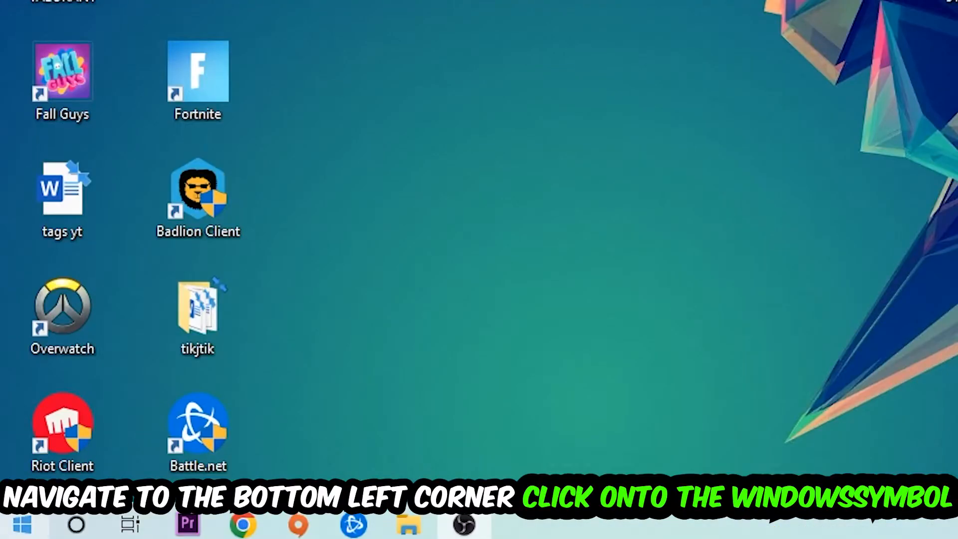
Reach Network and Sharing Center from the Start menu's network status page.
left_click(9, 524)
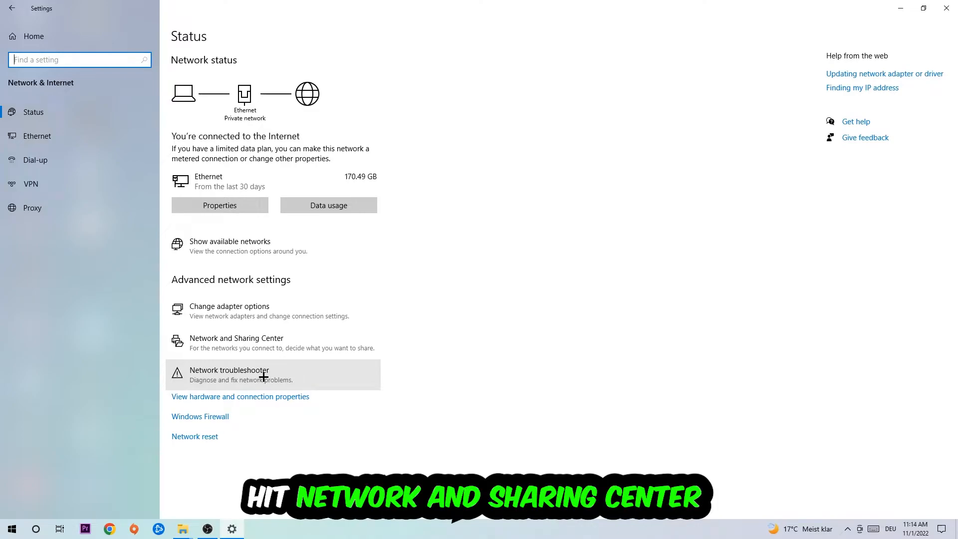
left_click(236, 337)
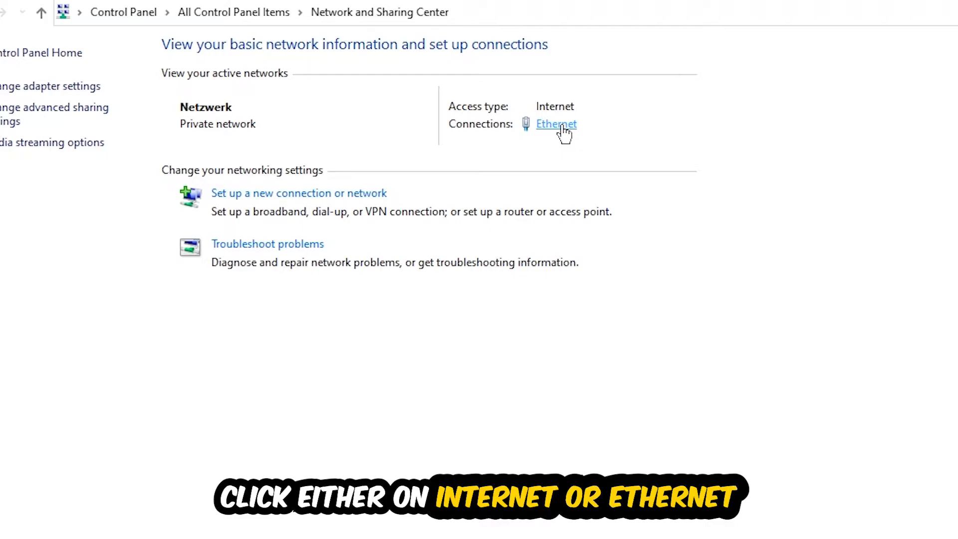
Show the Ethernet connection's status details from Network and Sharing Center.
left_click(555, 124)
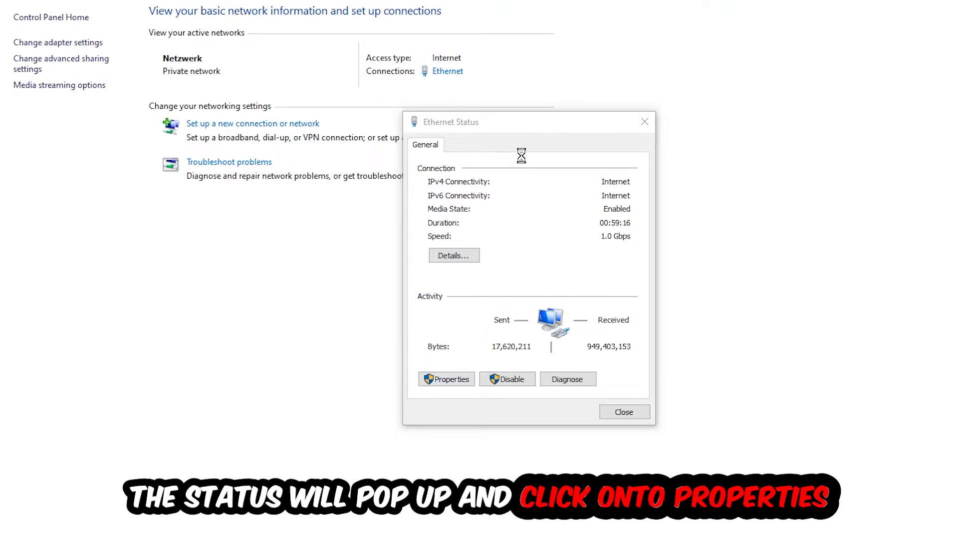
Set Ethernet's IPv4 to 'Use the following DNS server addresses' and focus the Preferred DNS field.
left_click(446, 379)
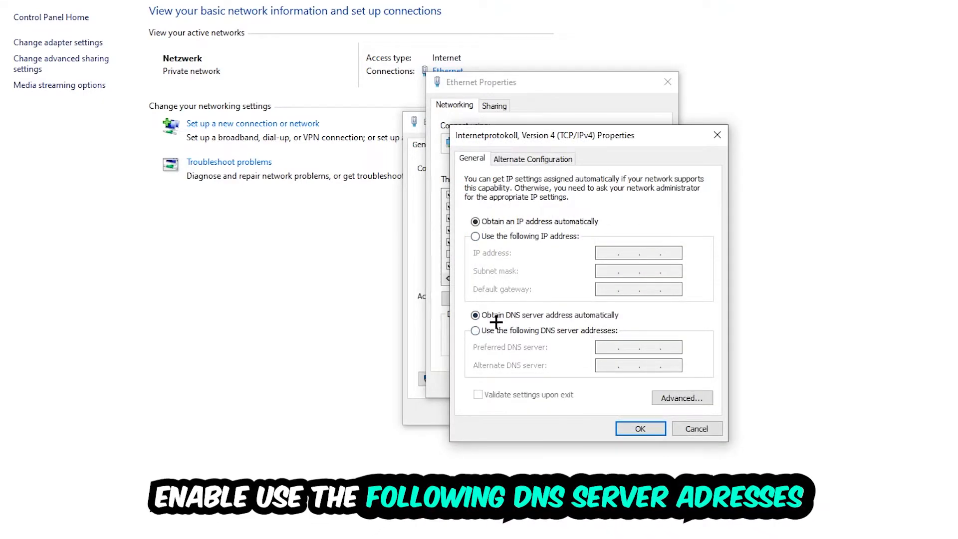
left_click(475, 330)
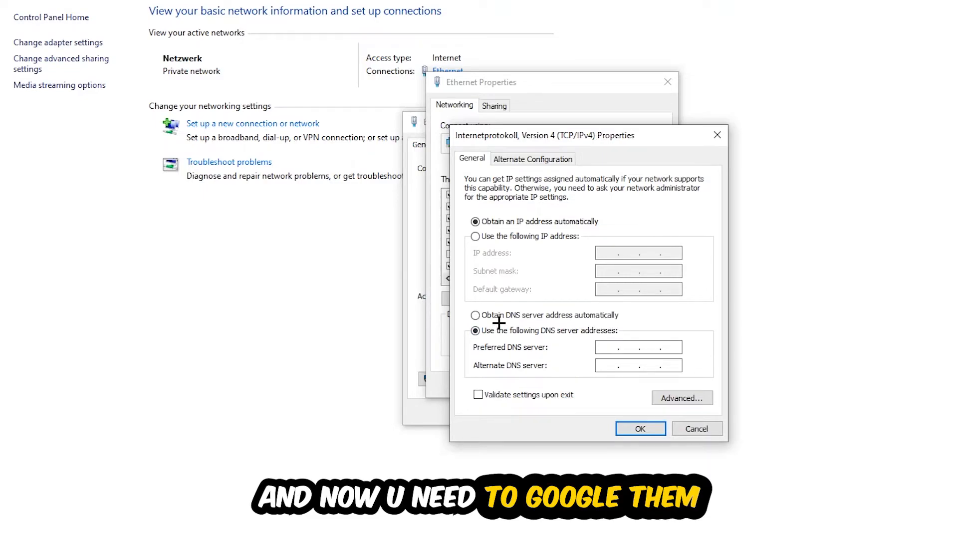
left_click(623, 347)
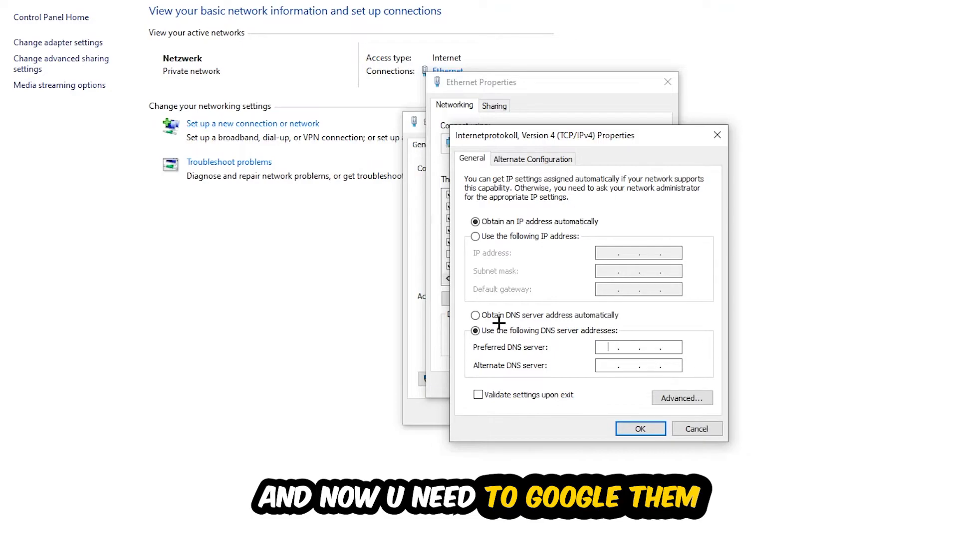